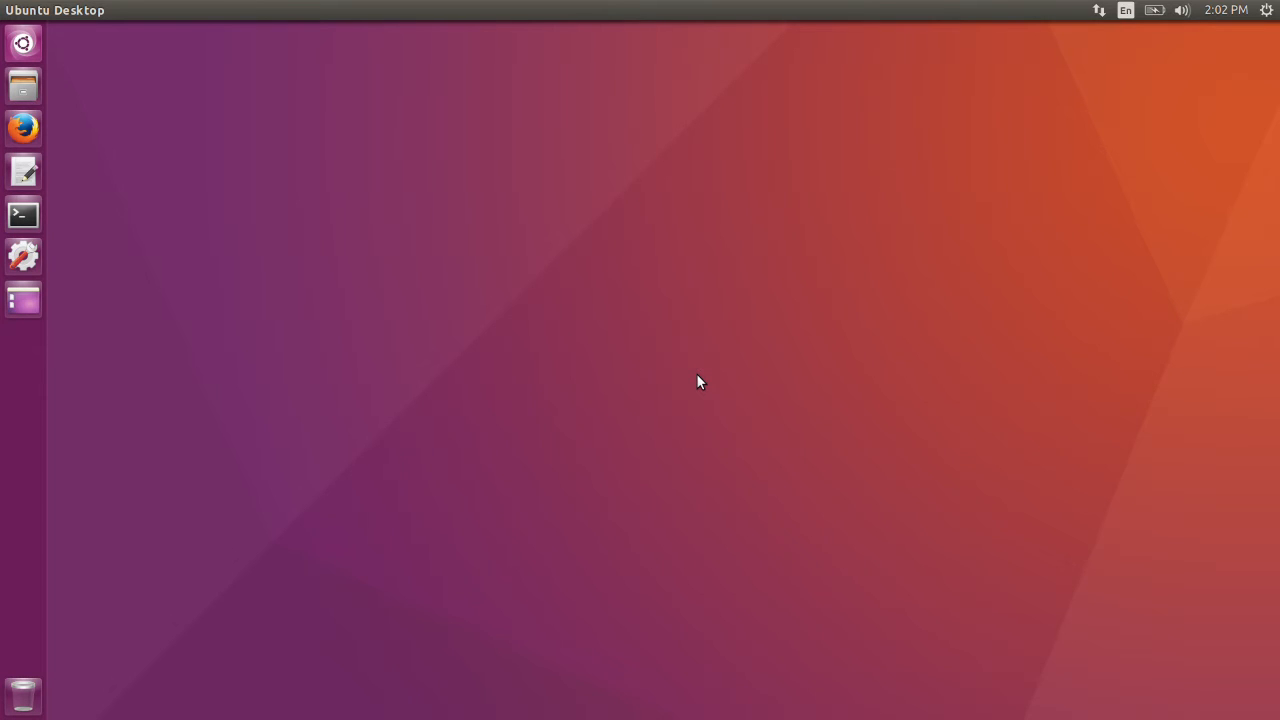
Launch a terminal window from the Terminal icon in the Unity launcher.
click(22, 214)
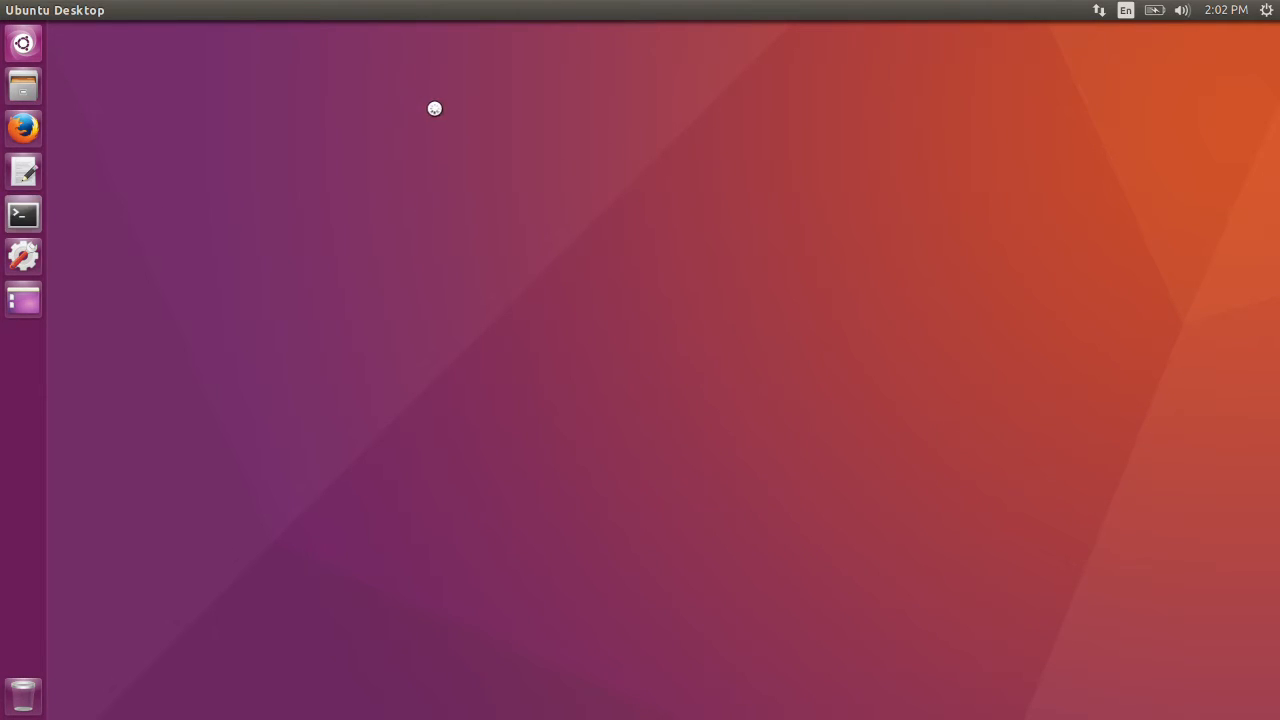
click(22, 214)
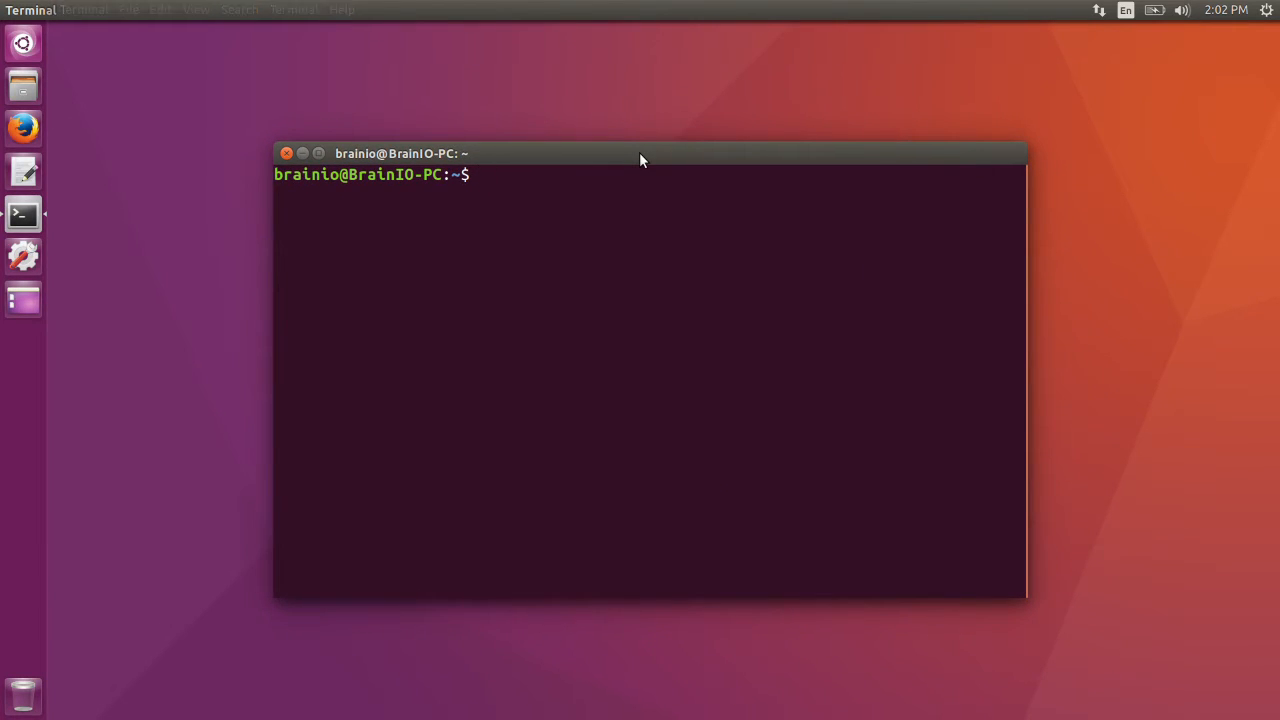
Run 'sudo apt-get update', then install PowerTOP with 'sudo apt-get install powertop'.
text(sudo apt-get update)
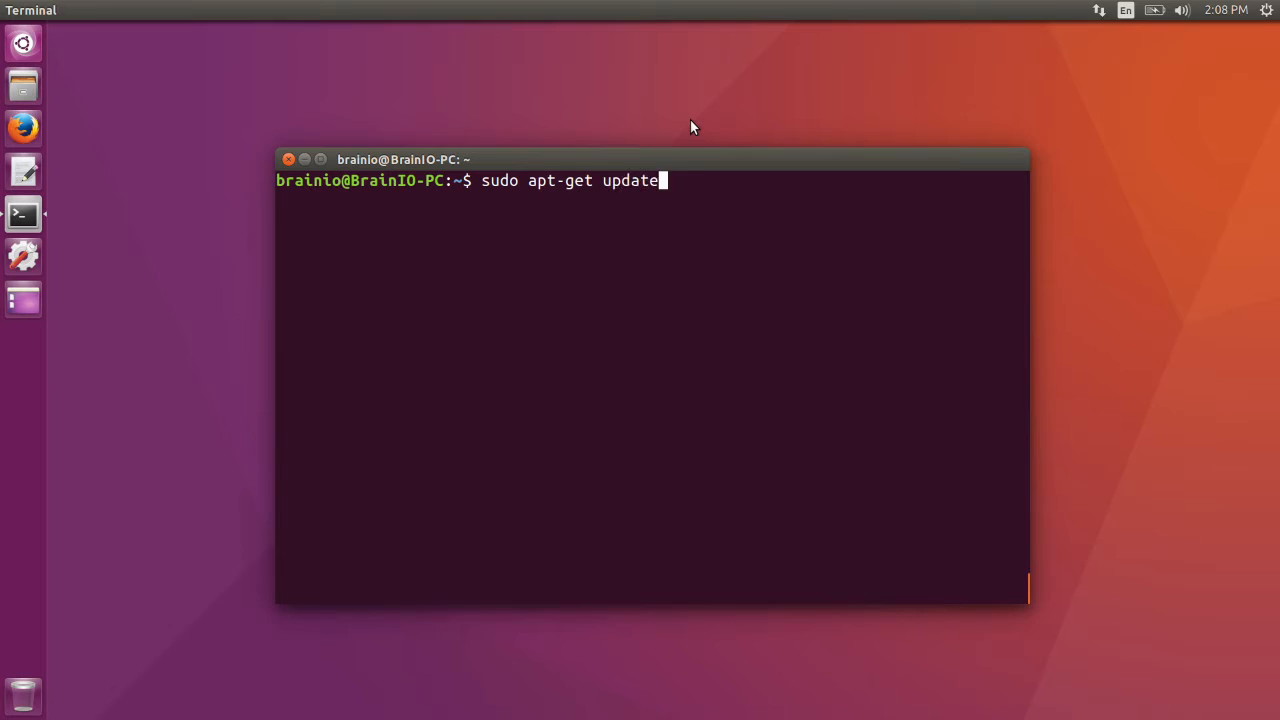
key(Return)
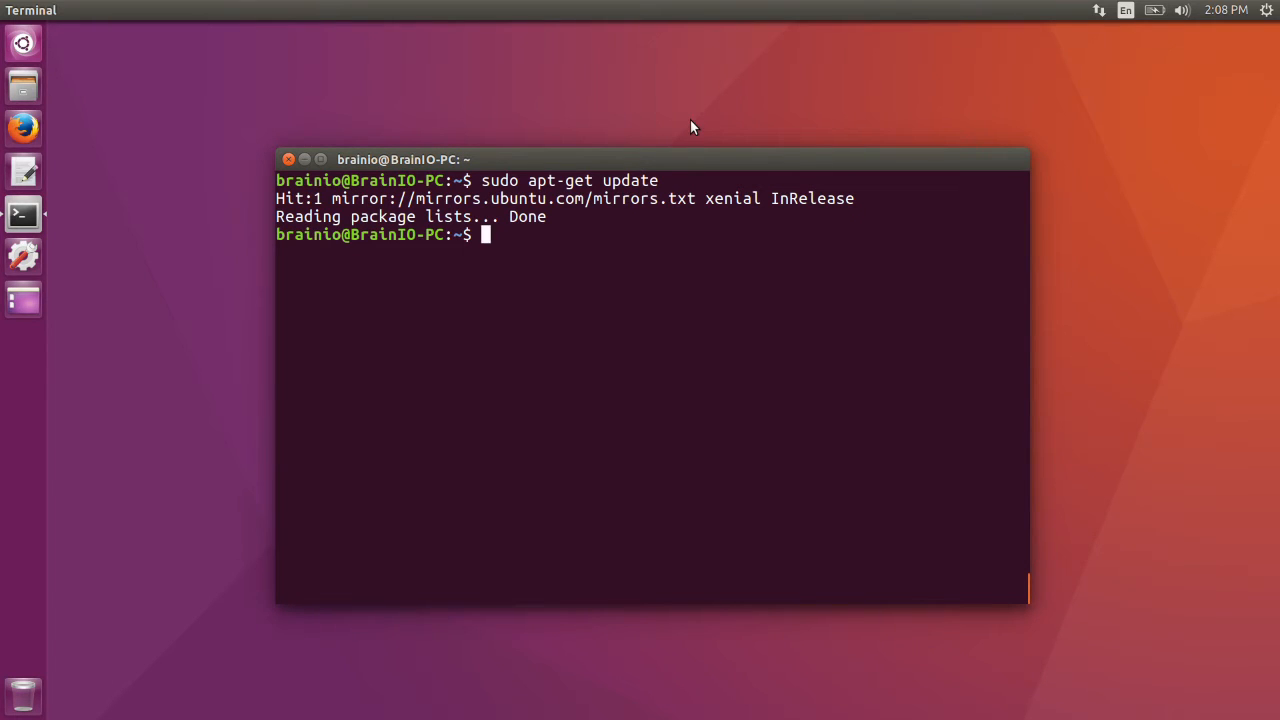
text(sudo apt-get in)
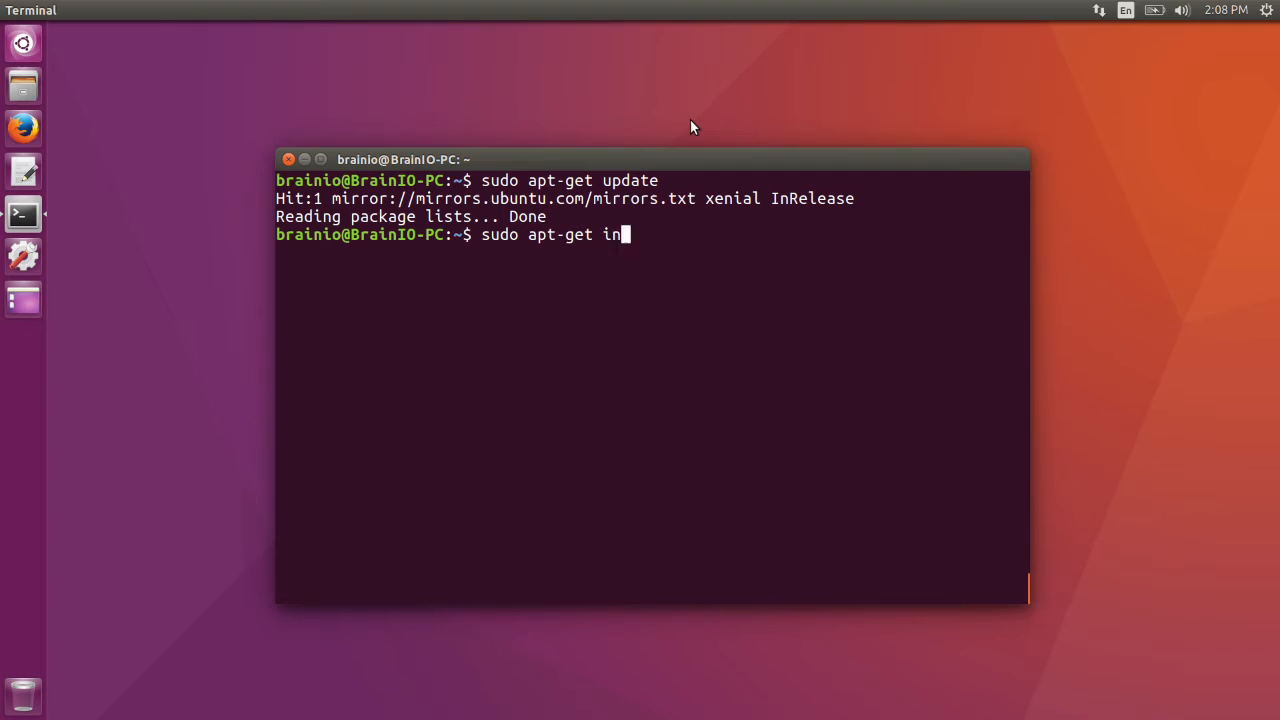
text(stall powertop)
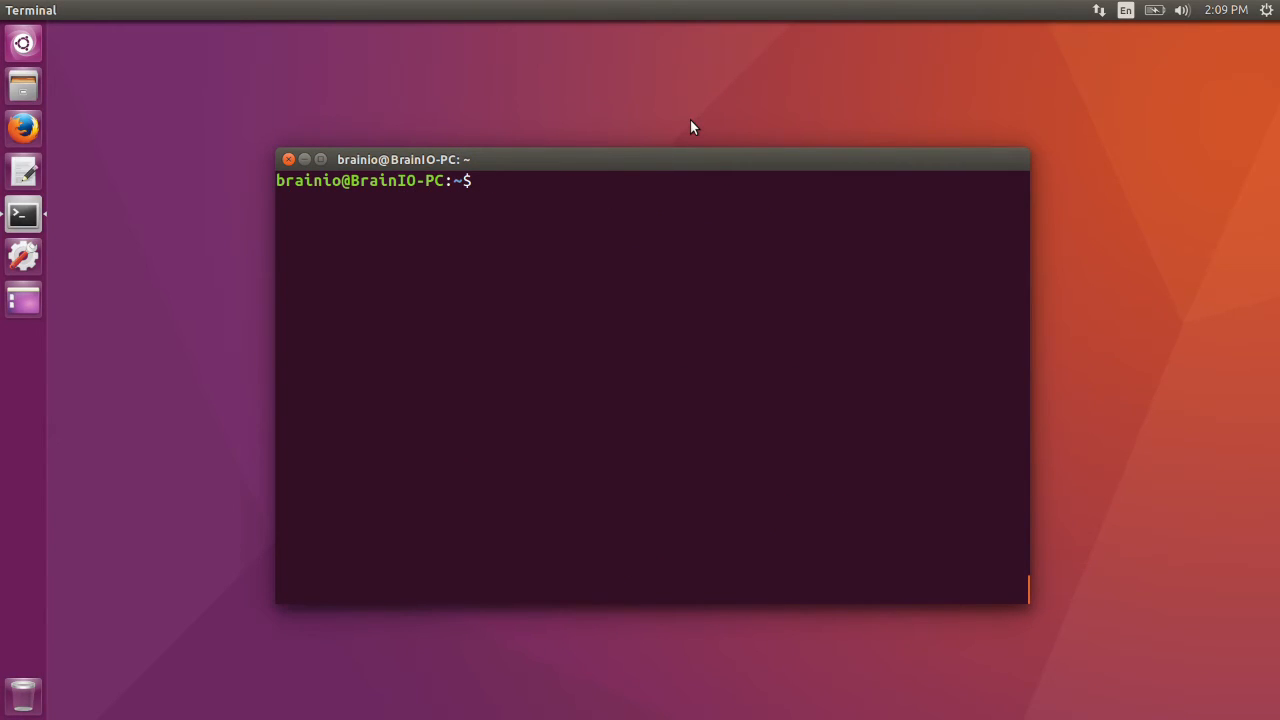
Run 'sudo powertop' to launch PowerTOP 2.8 as administrator.
text(sudo p)
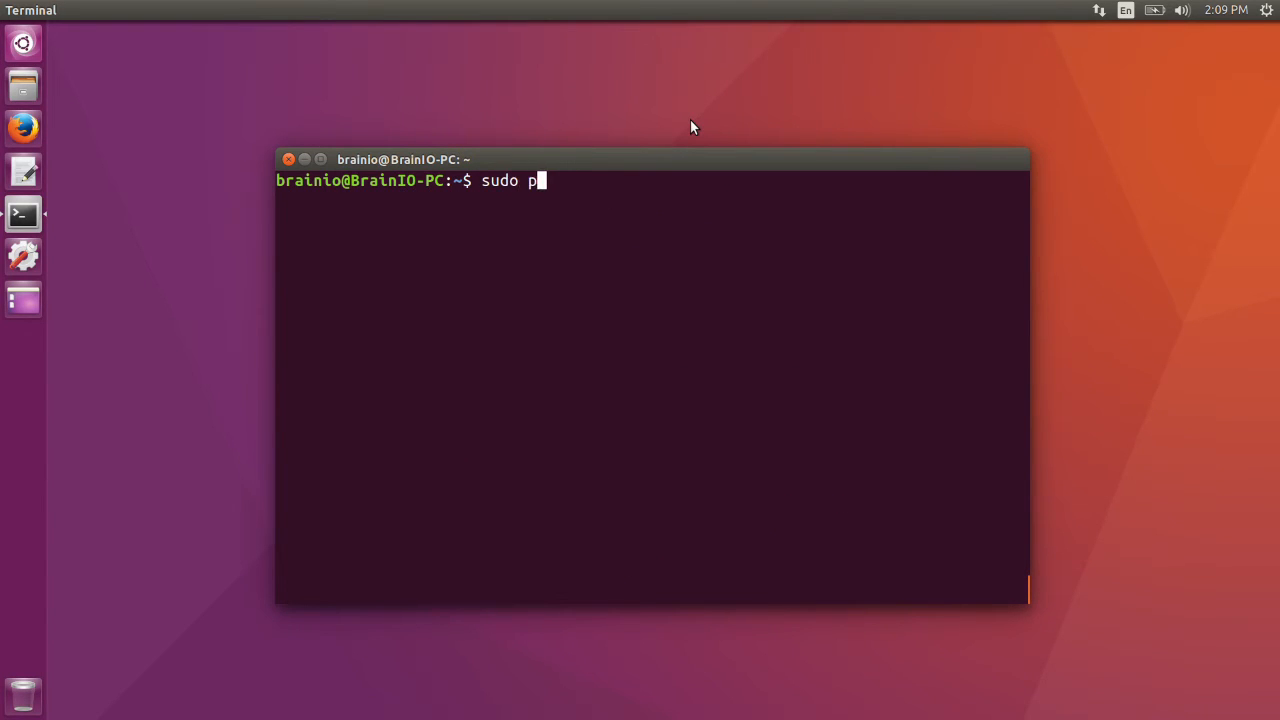
text(owertop)
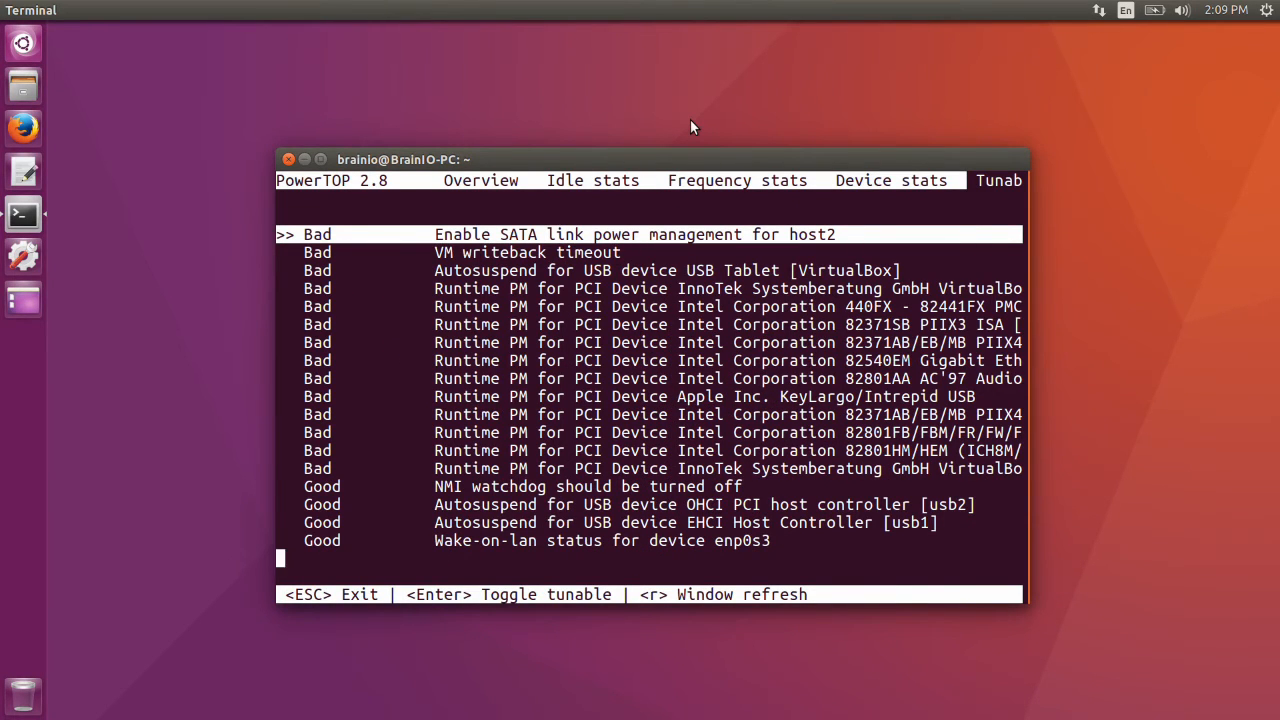
Browse the mostly Bad tunables, including VM writeback timeout, then exit PowerTOP.
key(Down)
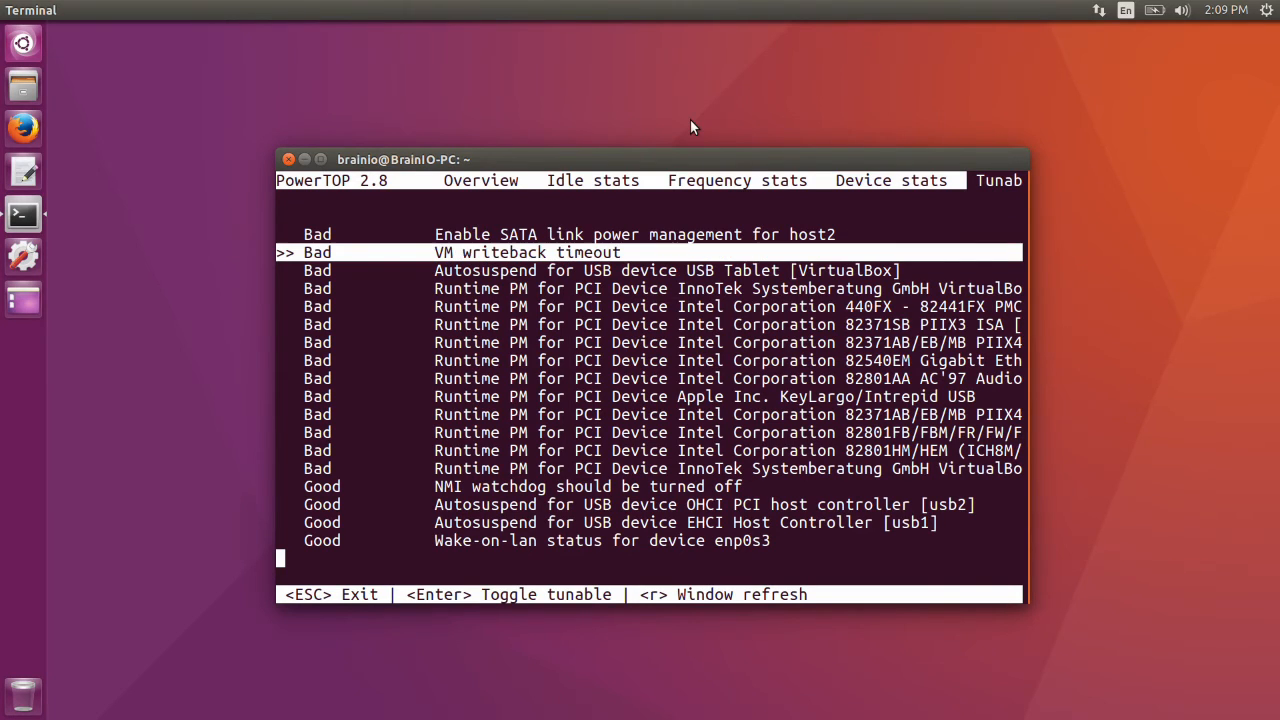
key(Down)
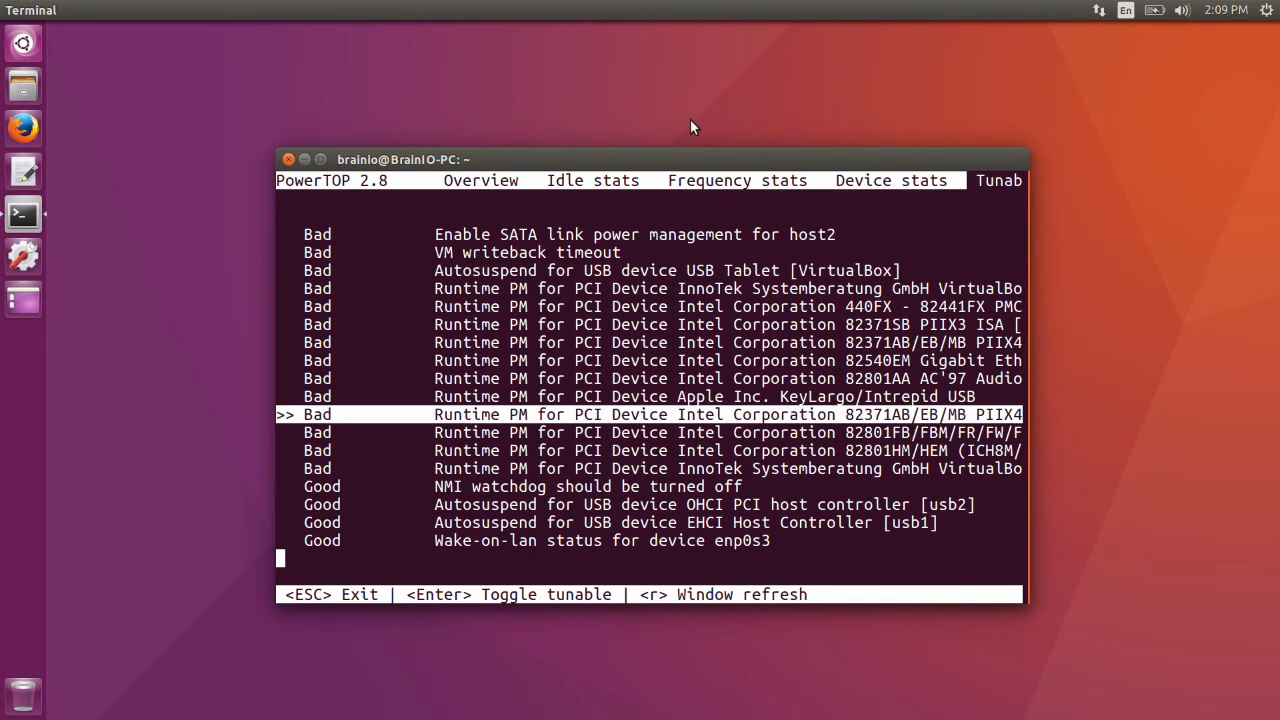
key(Up)
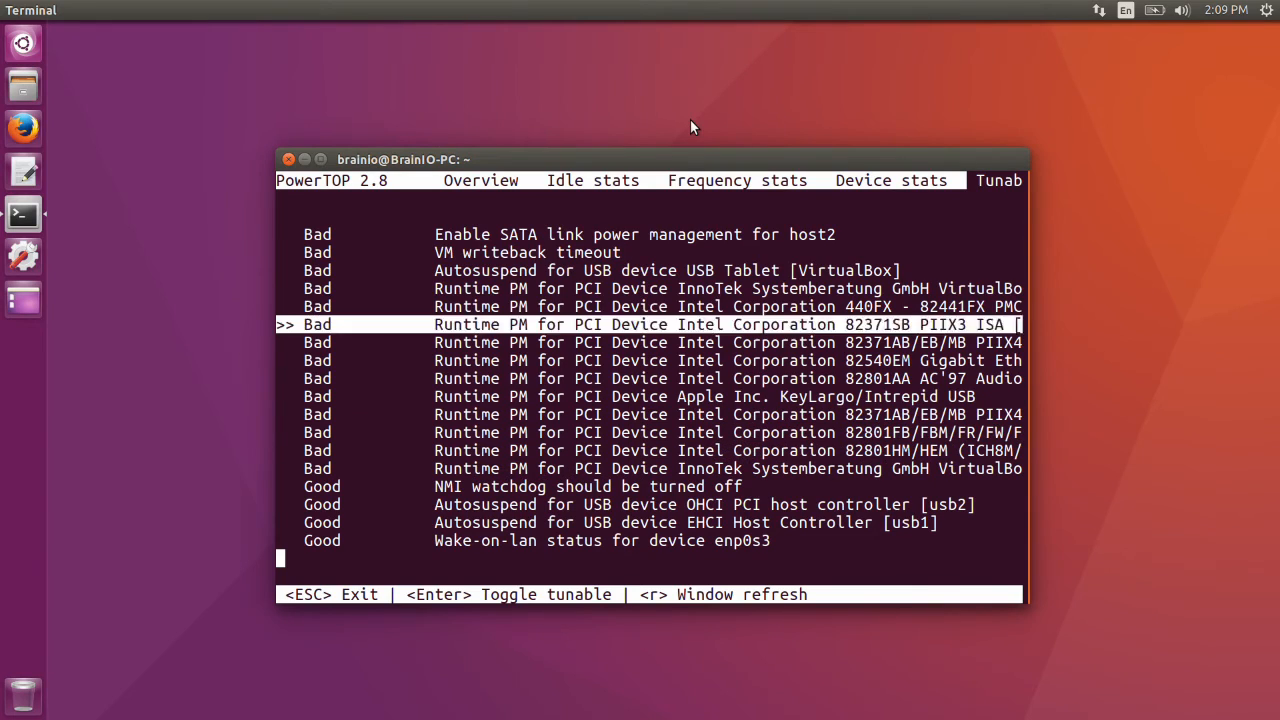
key(Up)
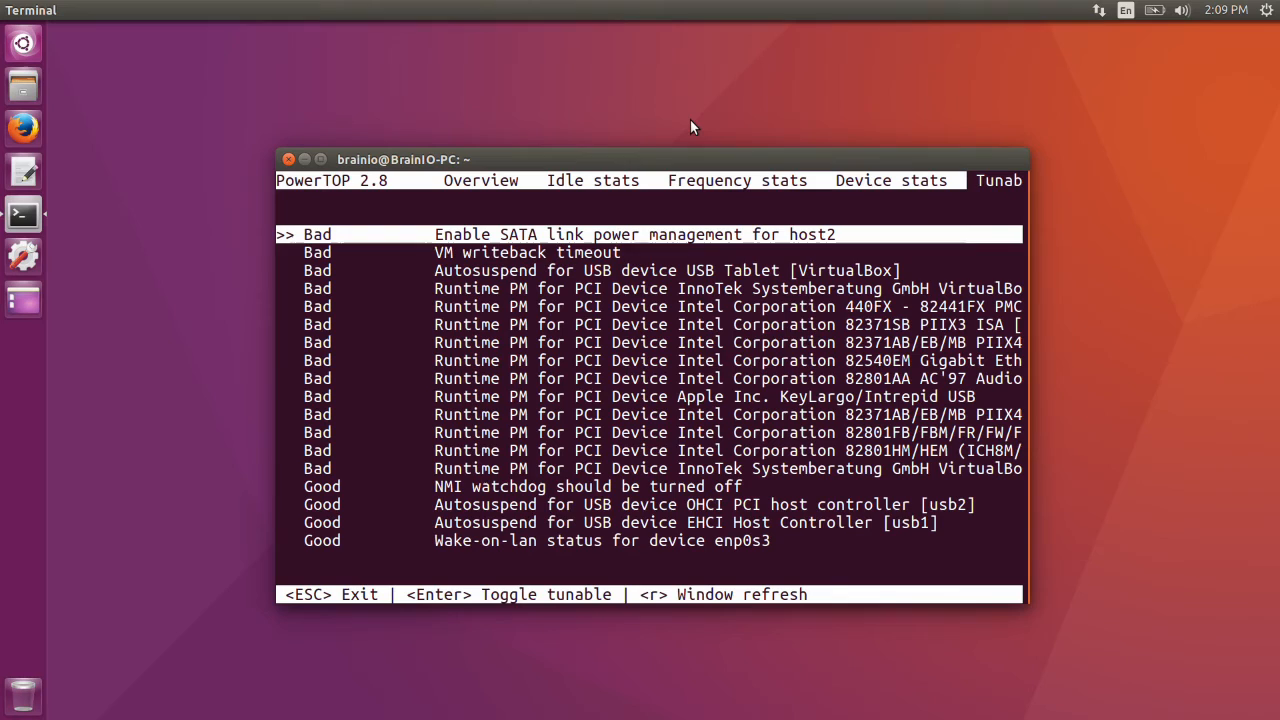
key(Escape)
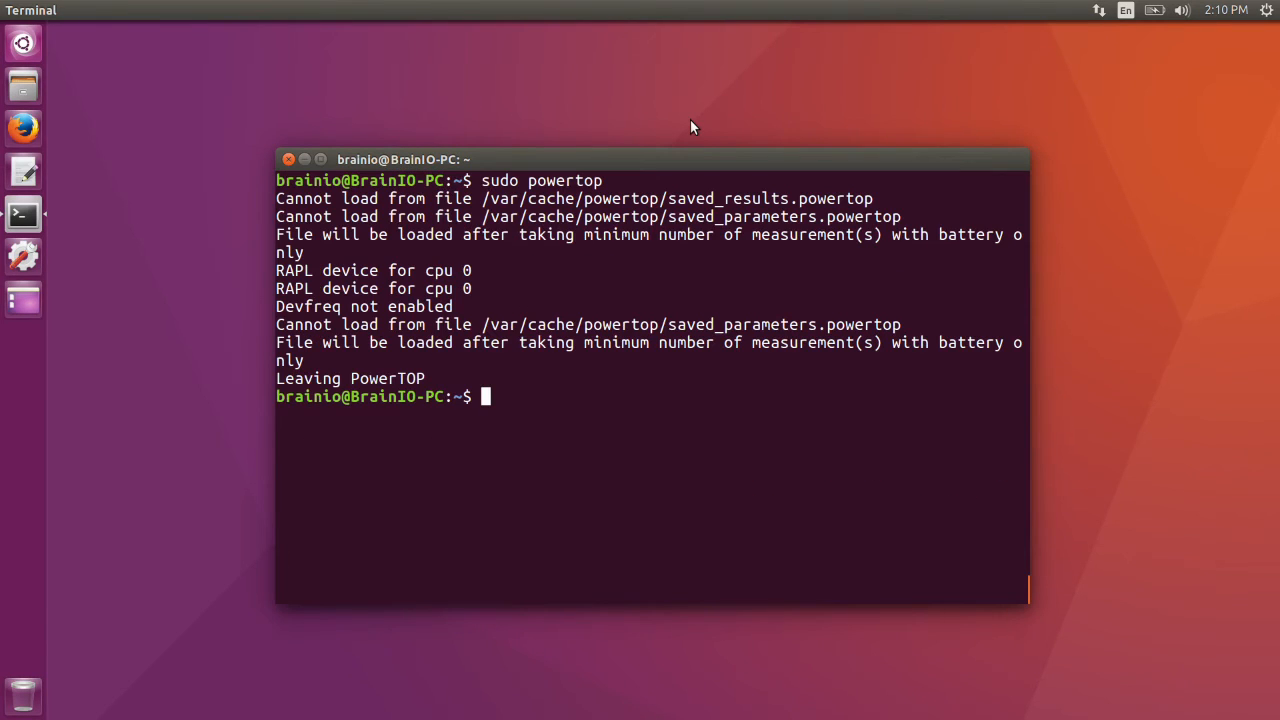
Run 'sudo powertop --auto-tune' to tune all power settings automatically.
text(sudo a)
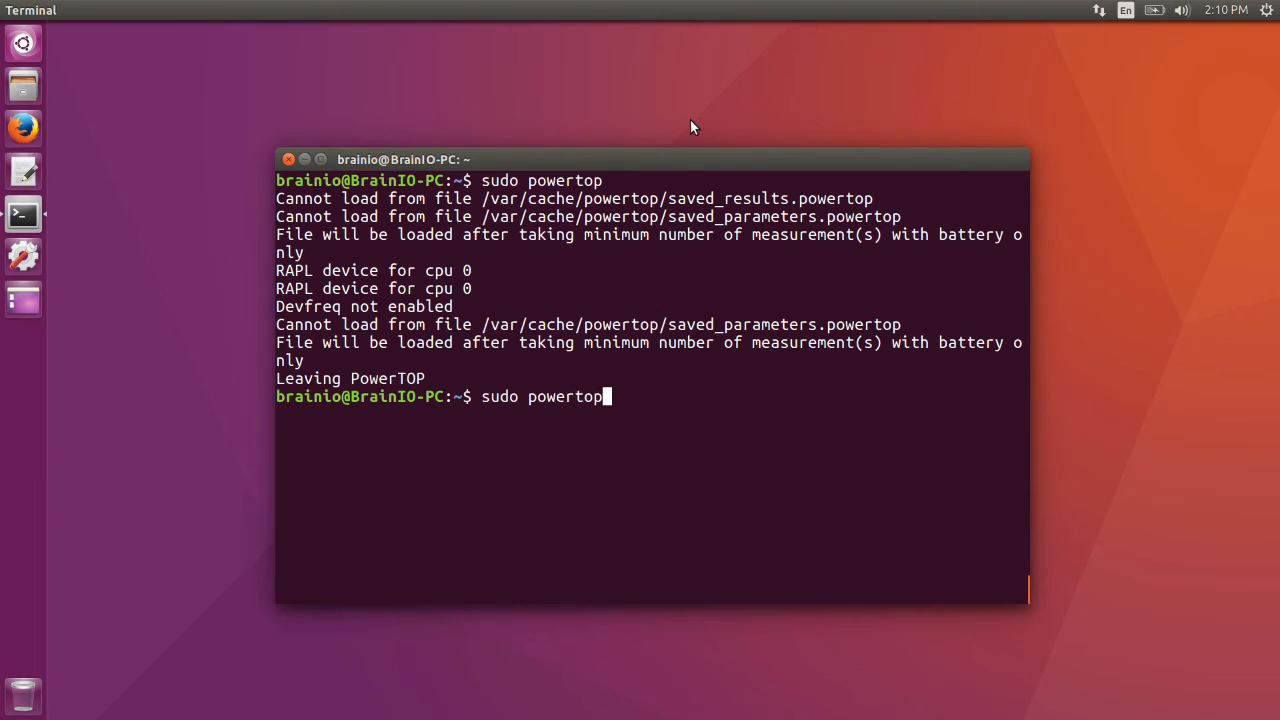
text(--auto-ti)
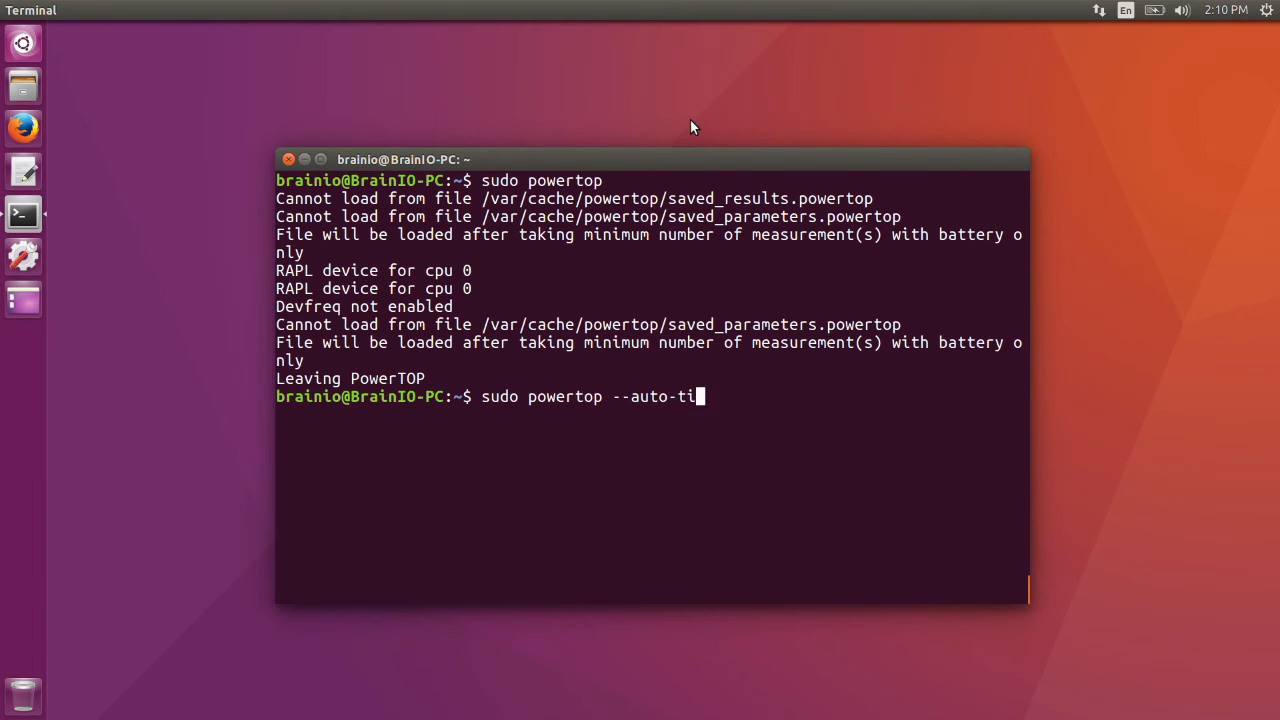
key(Return)
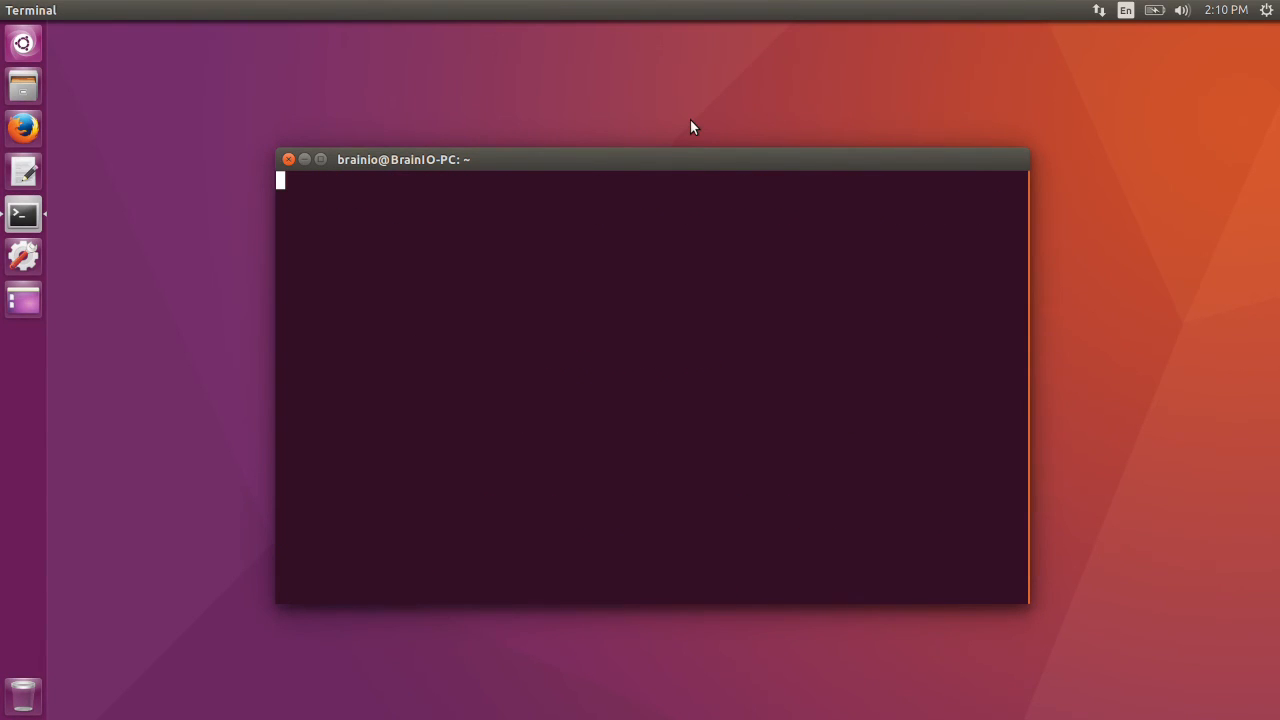
Relaunch PowerTOP and confirm every tunable now reads Good.
text(powertop)
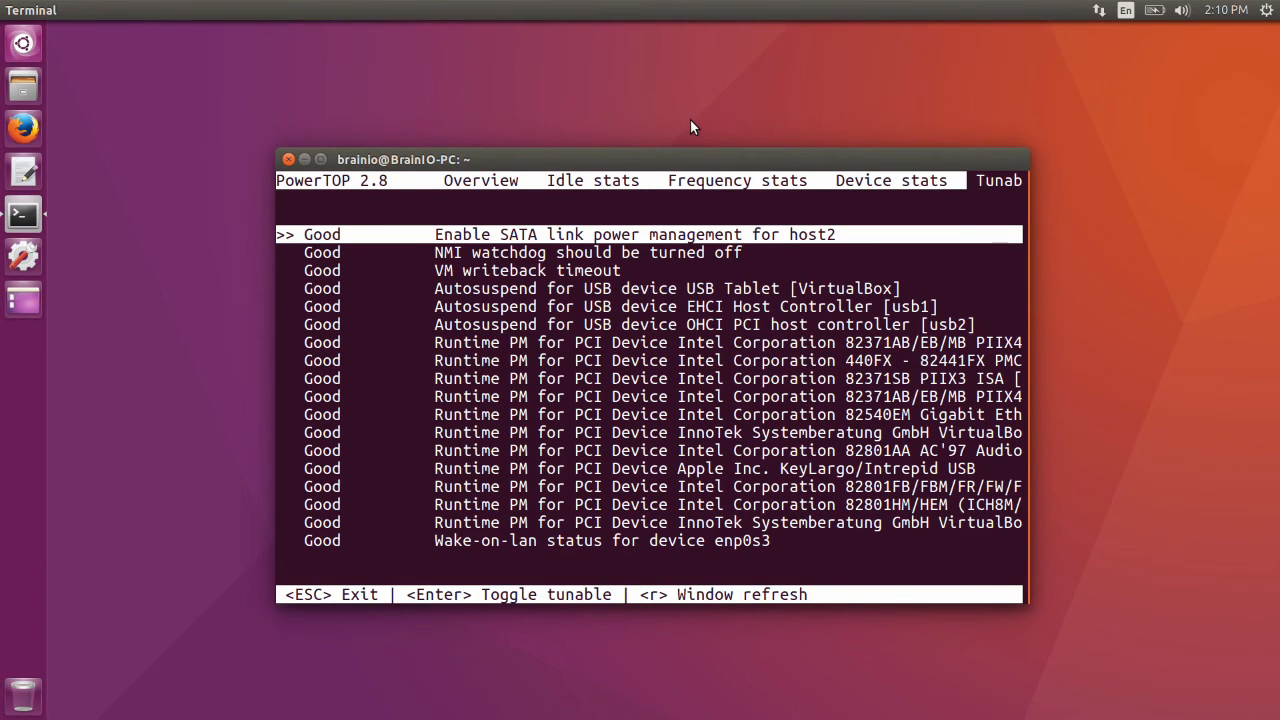
key(Down)
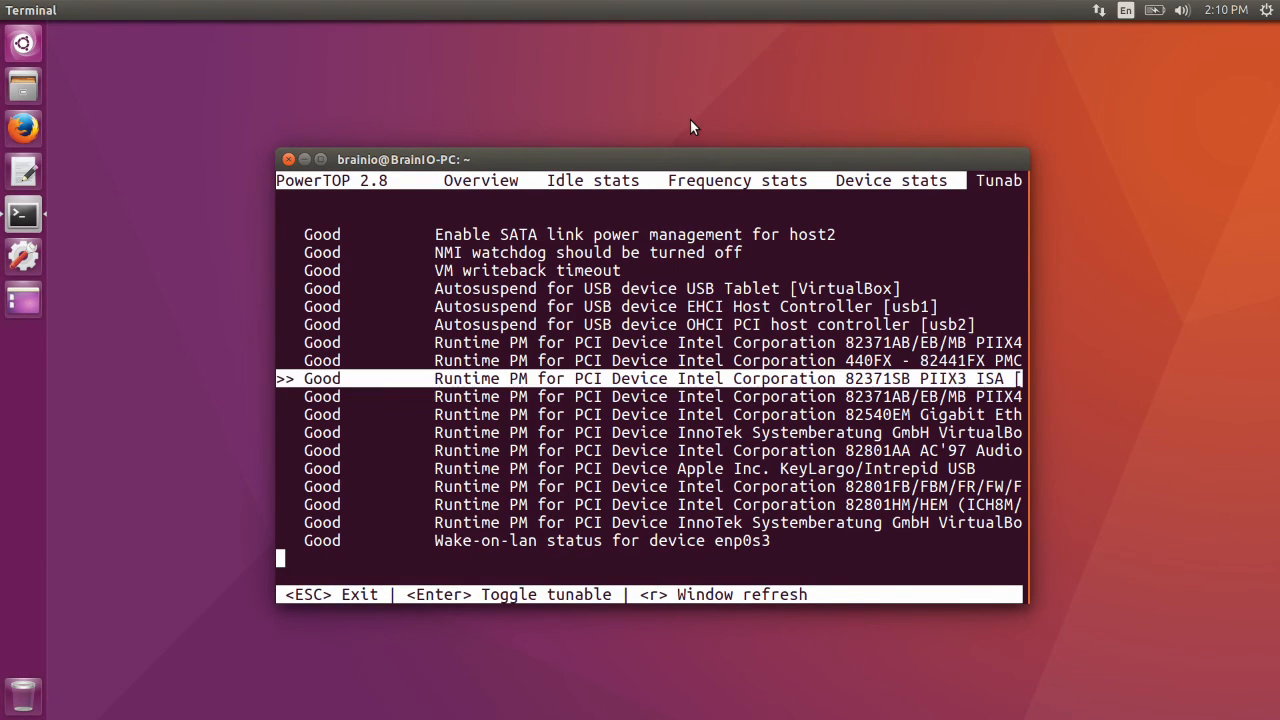
key(Up)
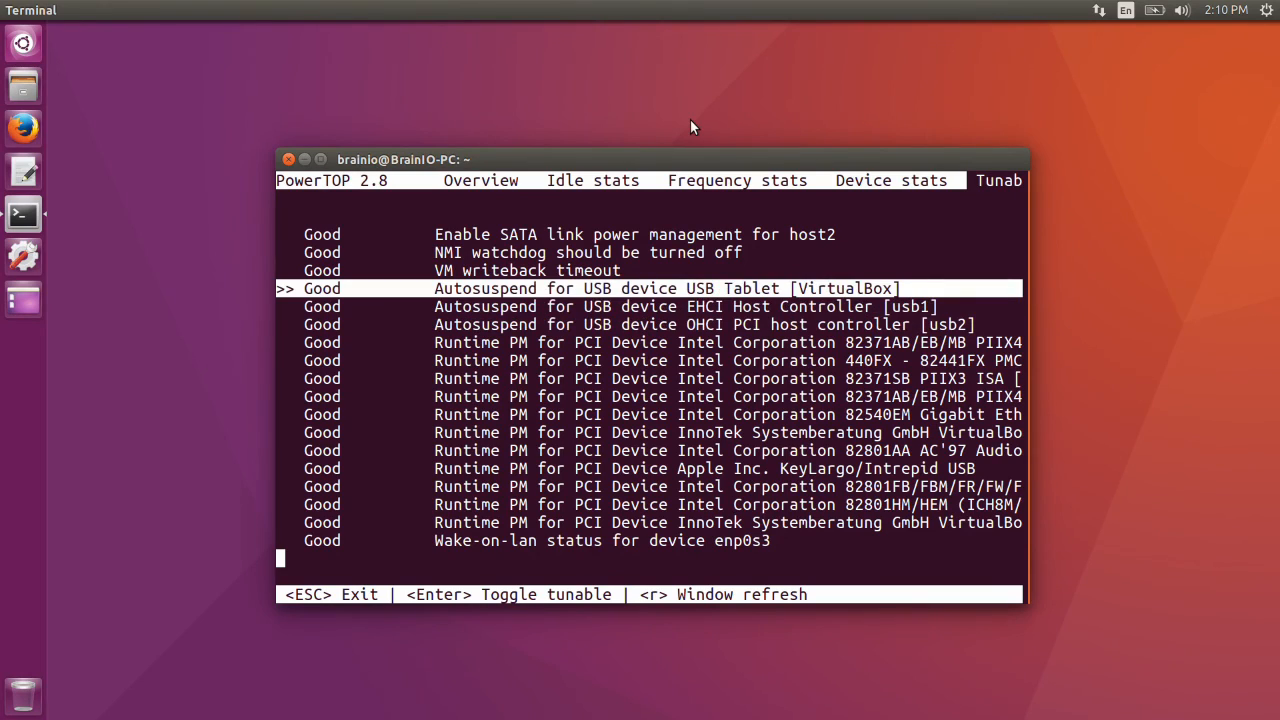